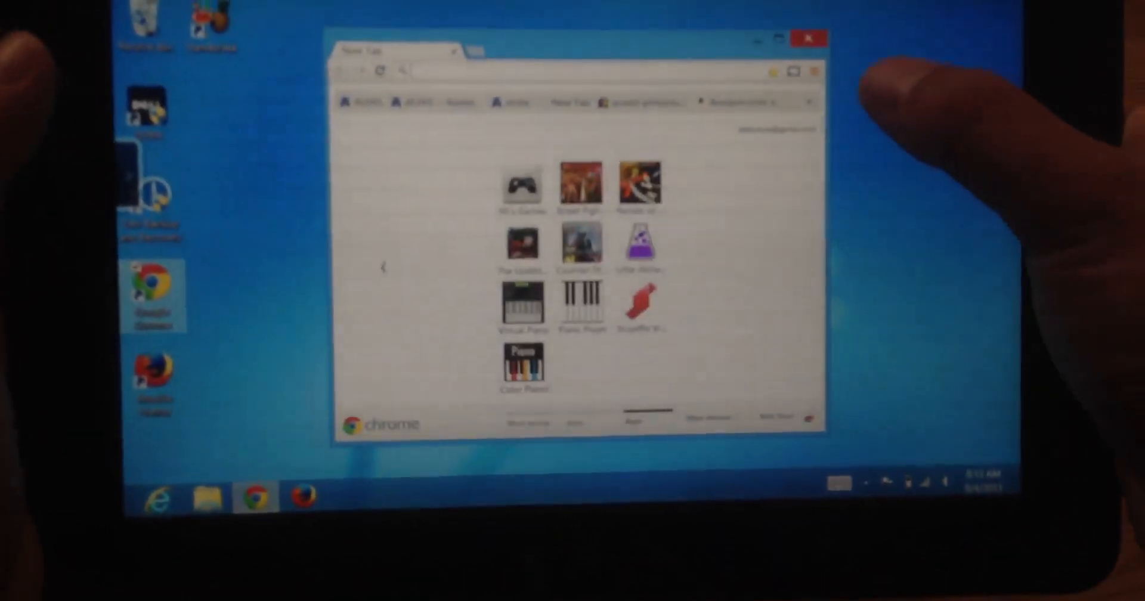
# Switch Internet Options to the Advanced tab, listing advanced settings and the reset option
pyautogui.click(816, 45)
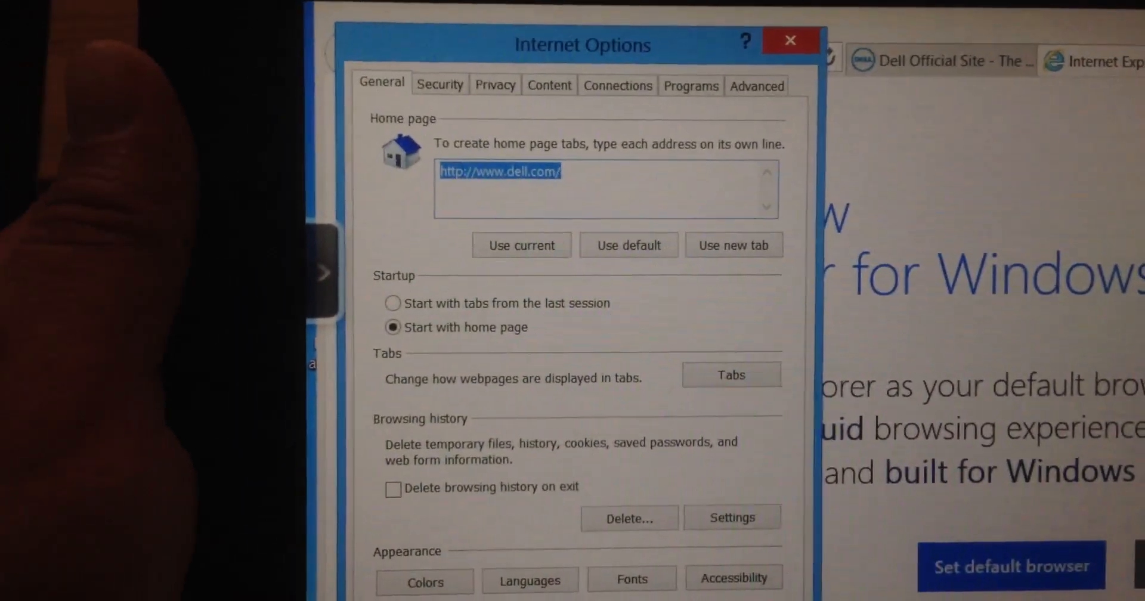
pyautogui.click(757, 85)
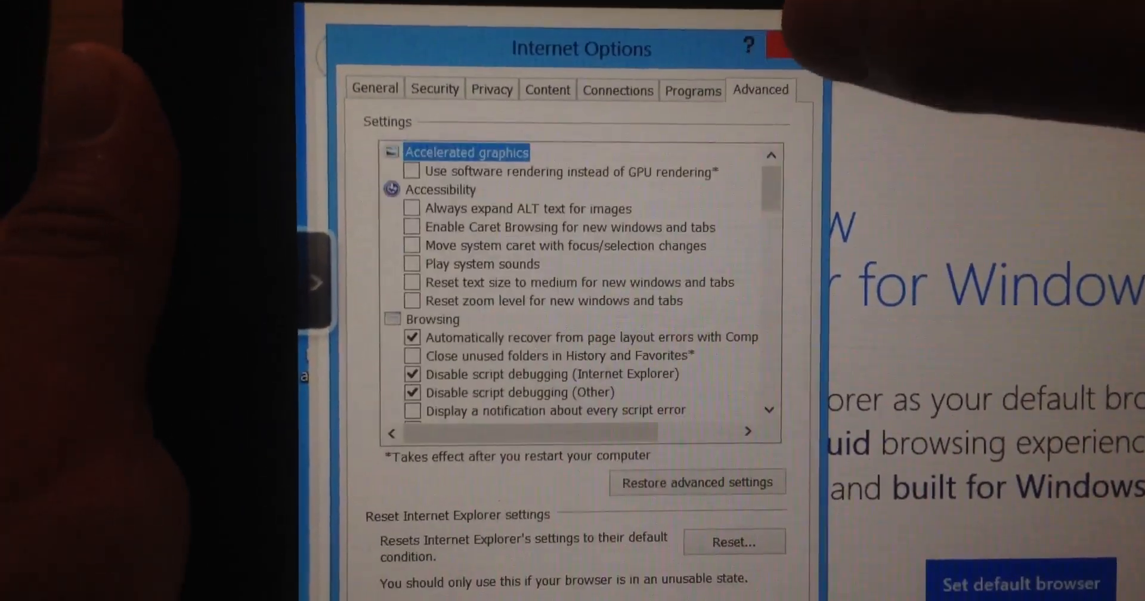